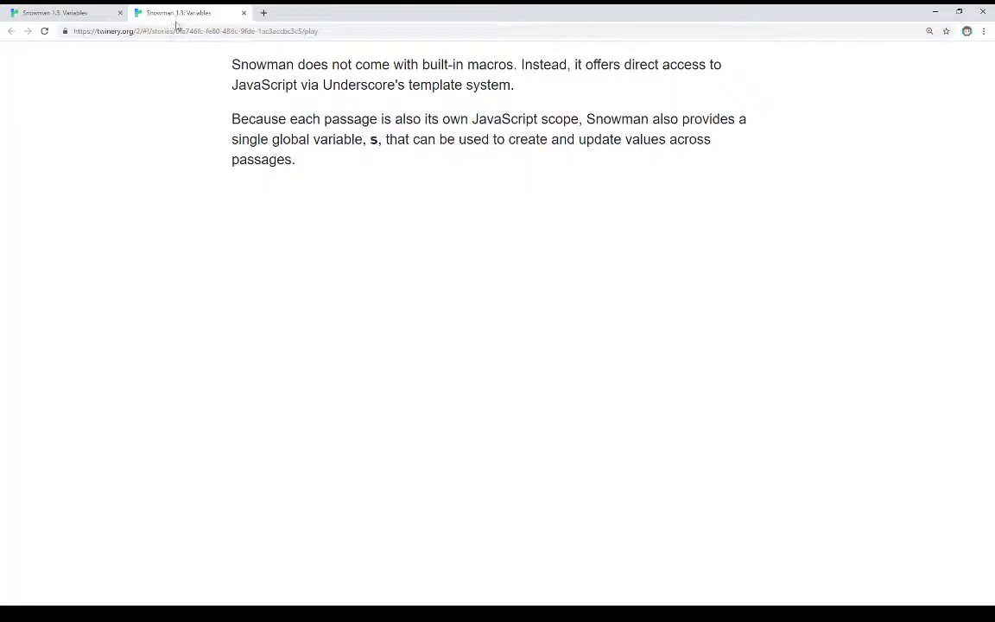
pyautogui.moveTo(169, 309)
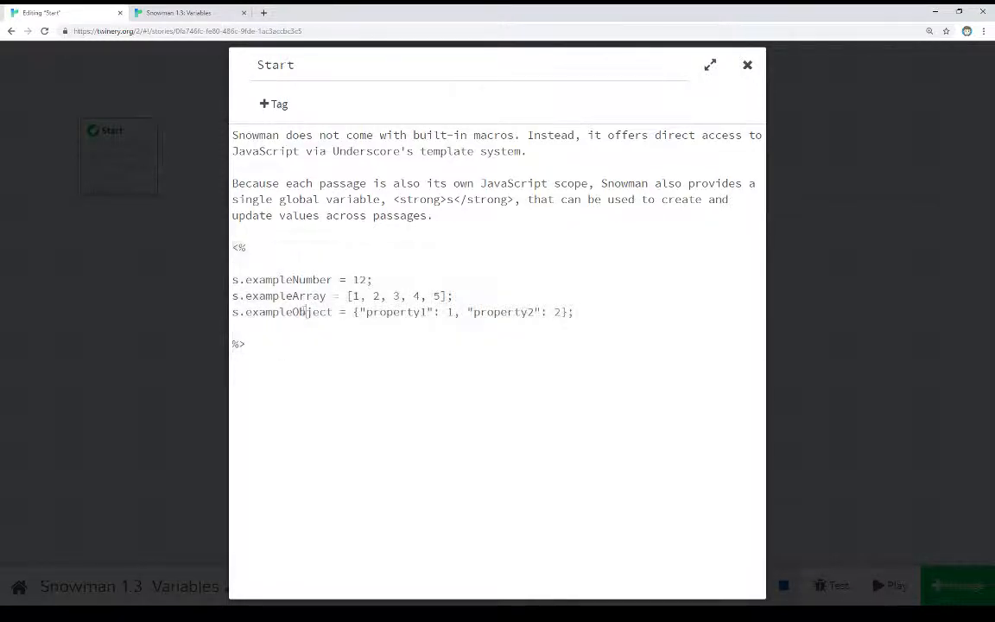
# - Highlight the s.exampleNumber, s.exampleArray and s.exampleObject assignment lines, then close the Start passage unchanged
pyautogui.moveTo(232, 280); pyautogui.dragTo(574, 311)
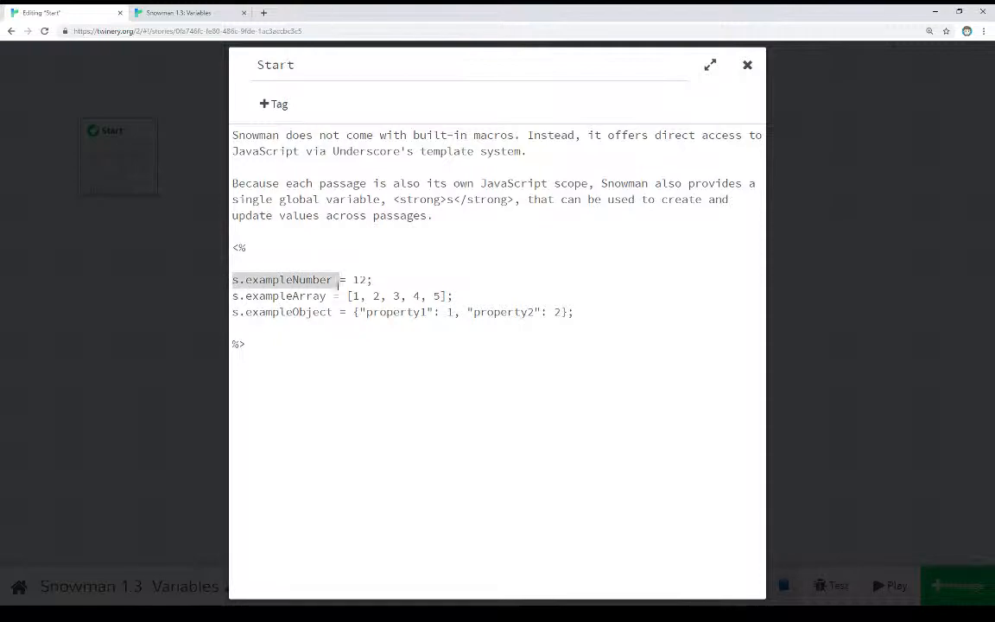
pyautogui.moveTo(232, 280); pyautogui.dragTo(574, 311)
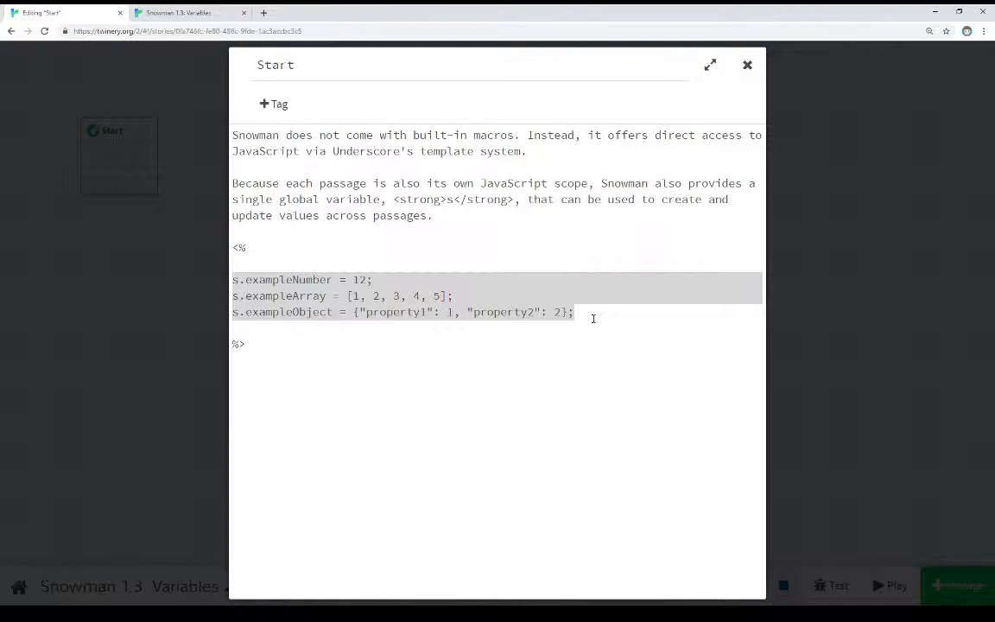
pyautogui.click(494, 311)
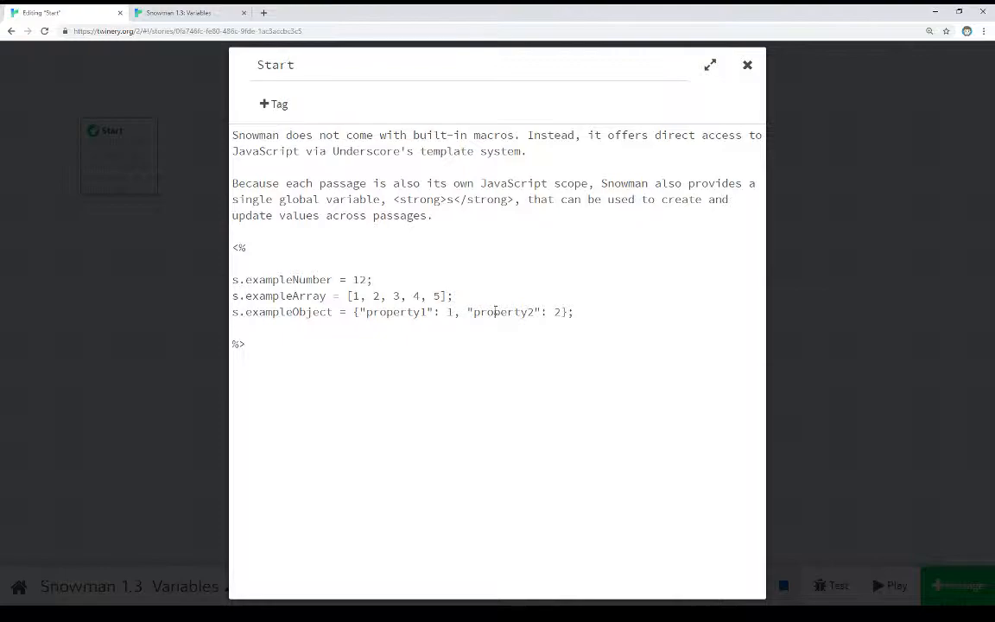
pyautogui.click(747, 66)
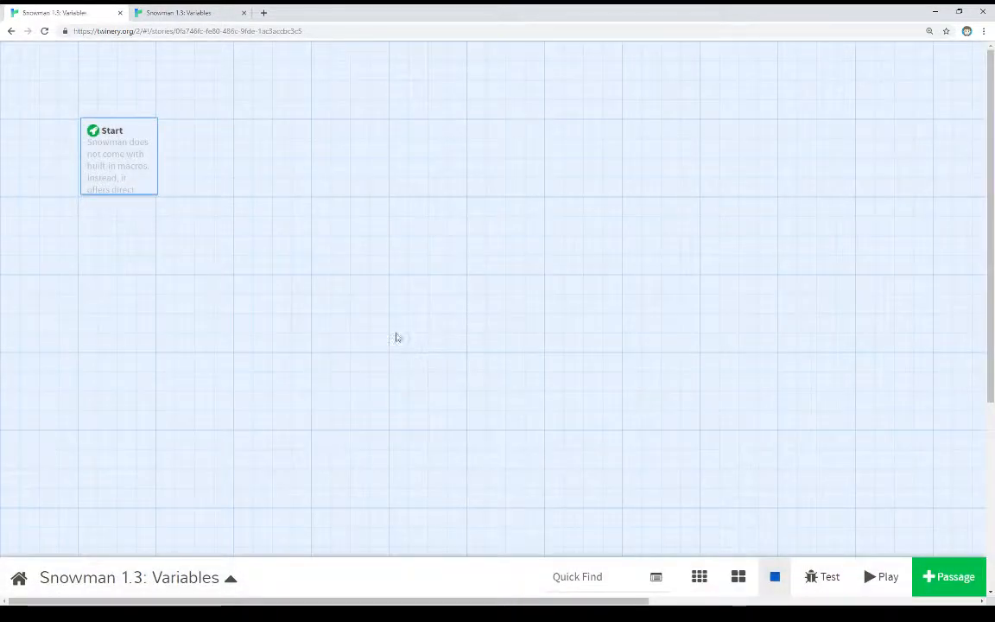